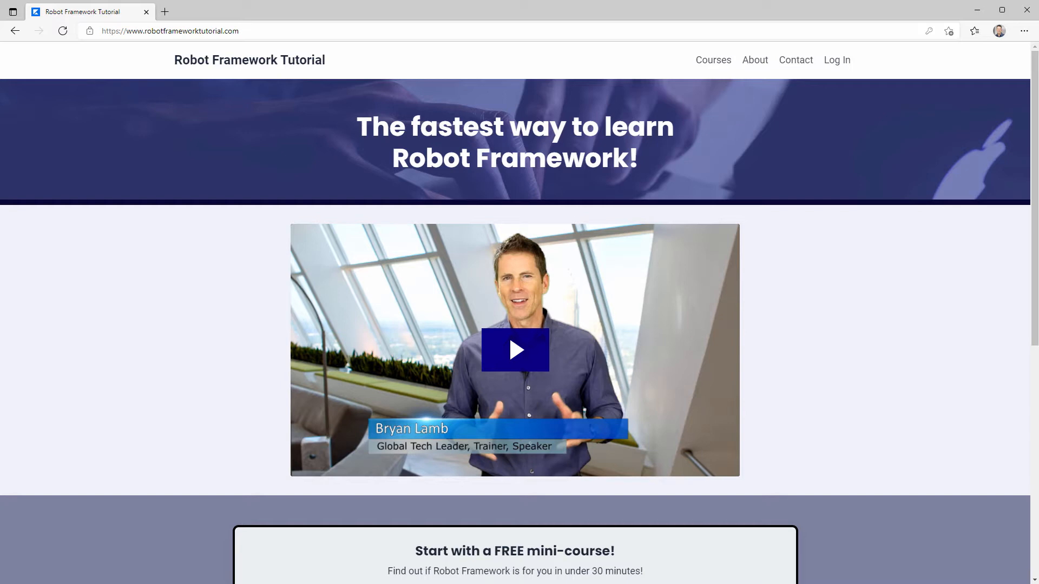
pyautogui.moveTo(239, 516)
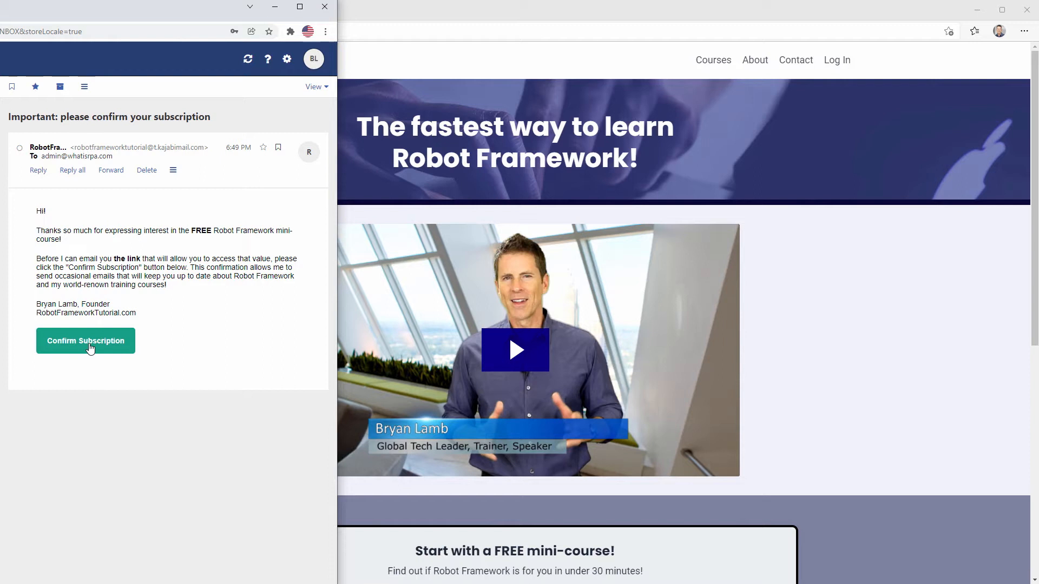
pyautogui.moveTo(627, 228)
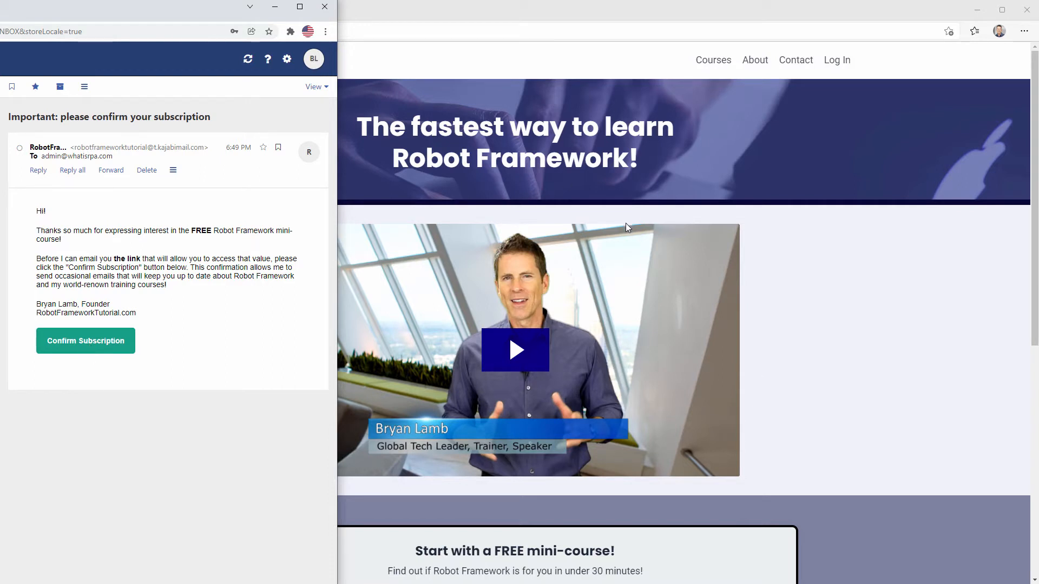
pyautogui.moveTo(85, 348)
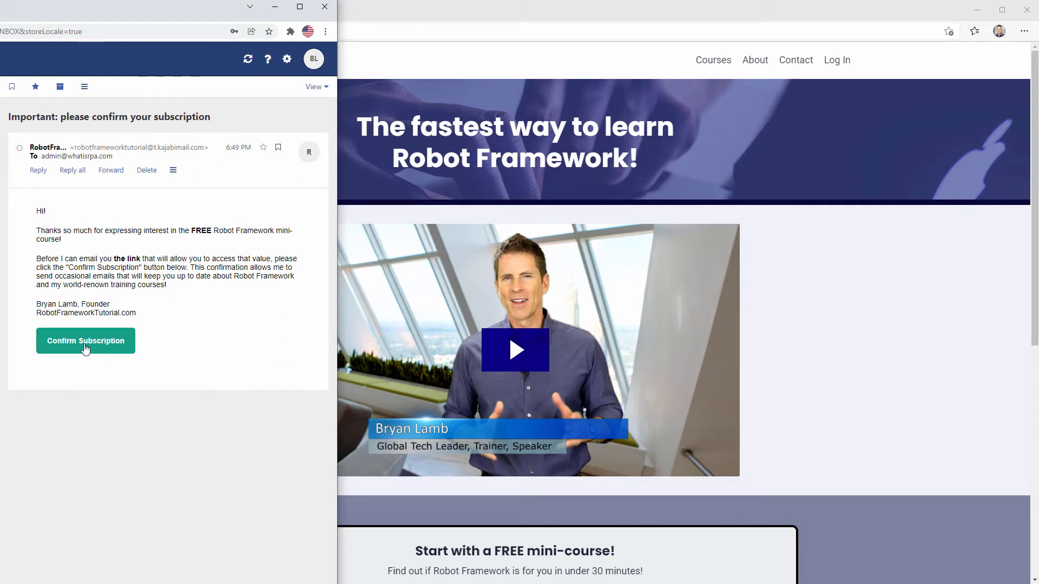
# - Confirm the free Robot Framework mini-course subscription from the confirmation email
pyautogui.click(85, 341)
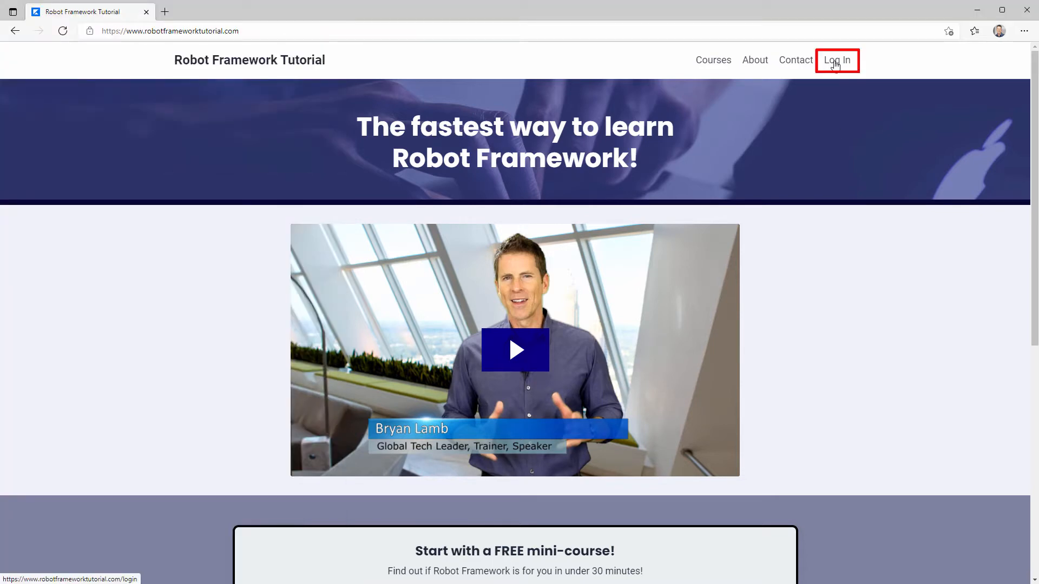
# - Log in to the course site with email and password to reach the Course Library
pyautogui.click(836, 60)
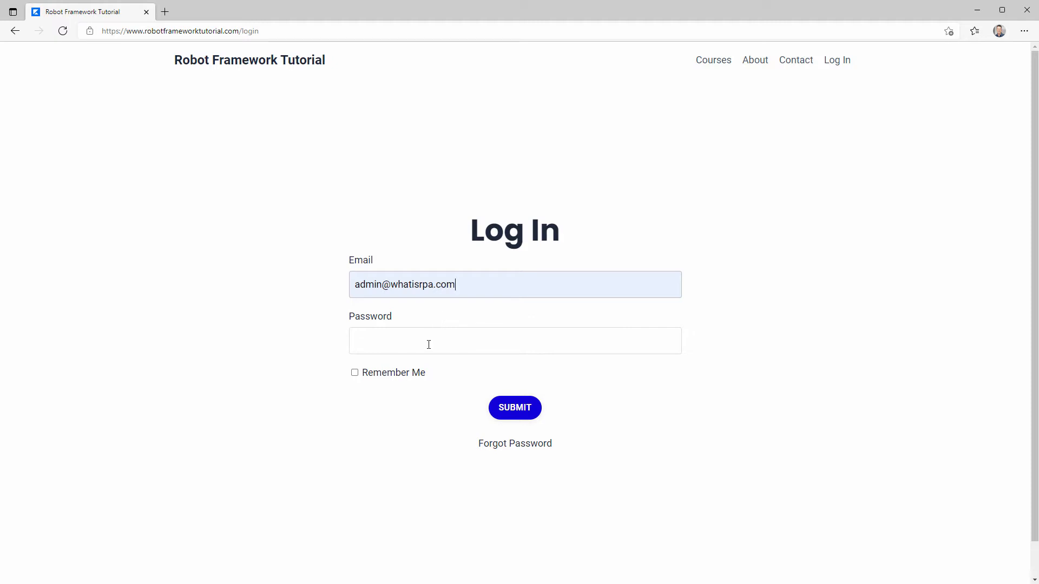
pyautogui.write('password')
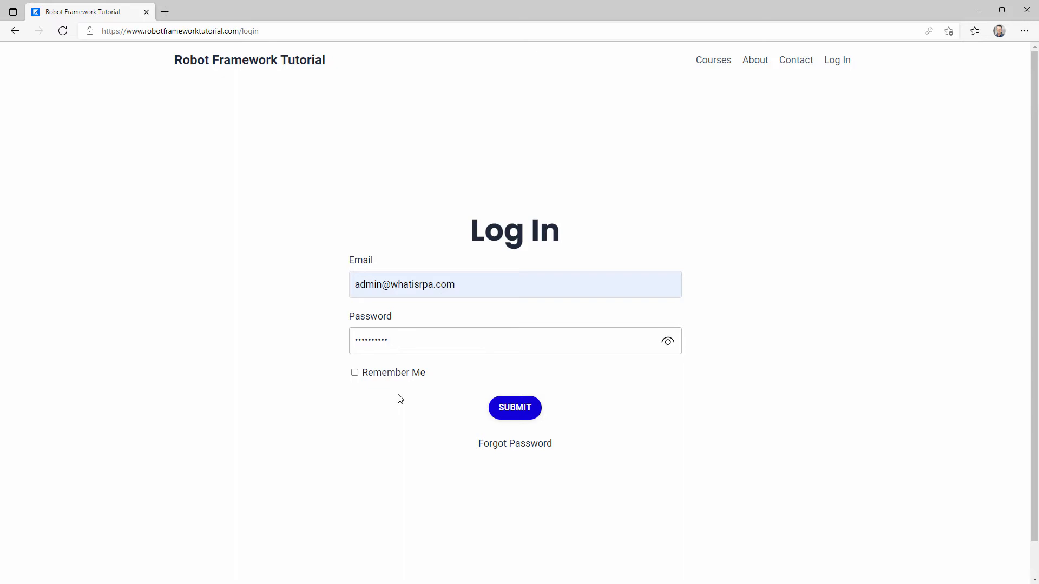
pyautogui.moveTo(398, 418)
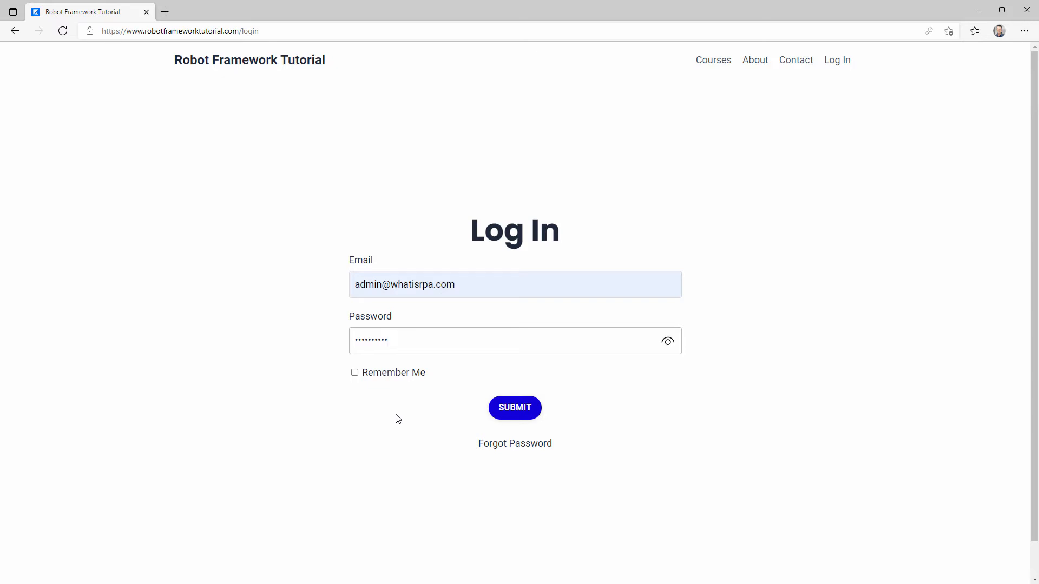
pyautogui.click(514, 408)
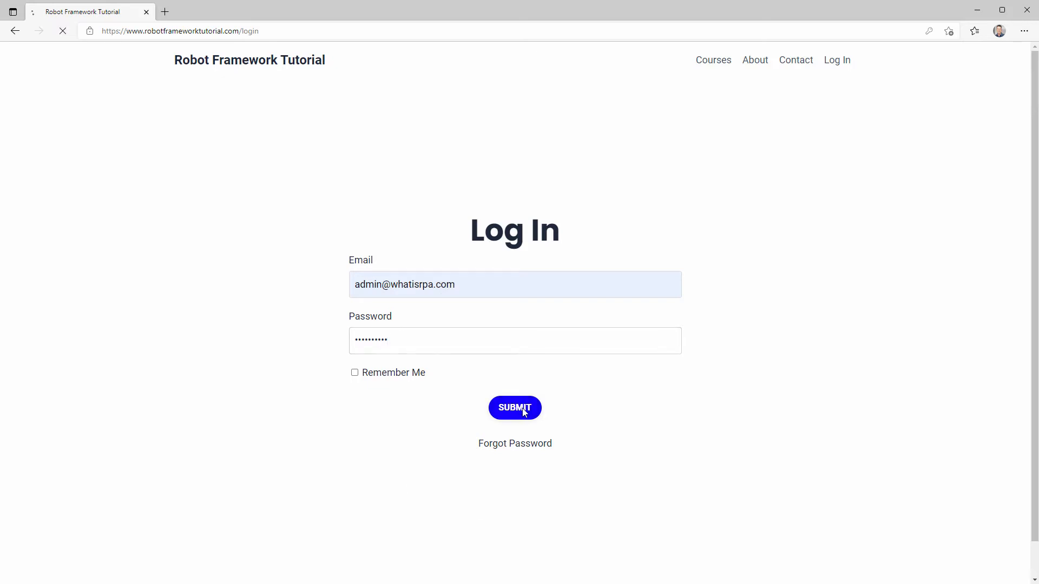
pyautogui.click(515, 407)
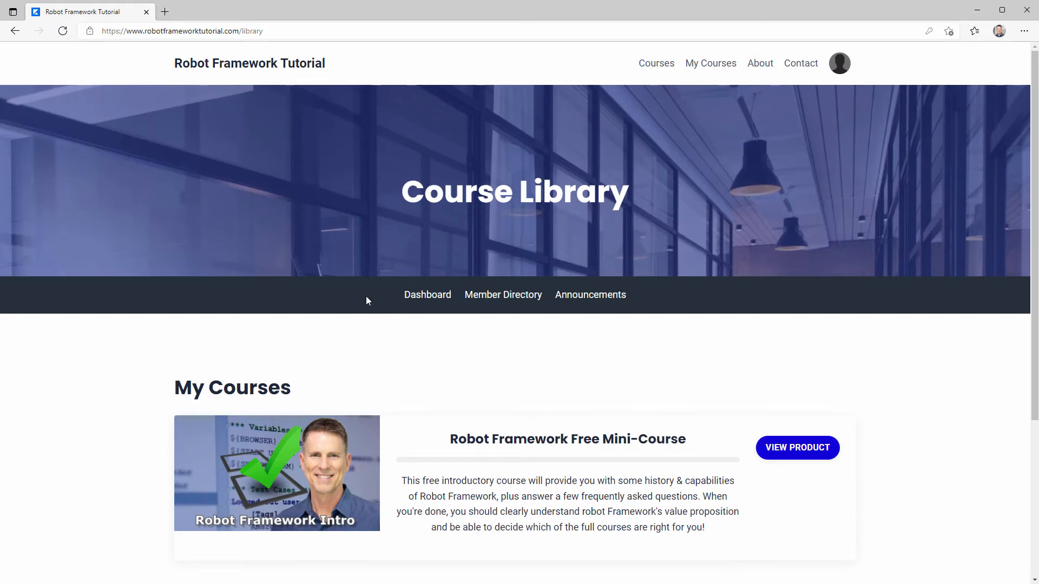
# - Open the Free Mini-Course from My Courses and scroll to its five Course Introduction lessons
pyautogui.scroll(-3)
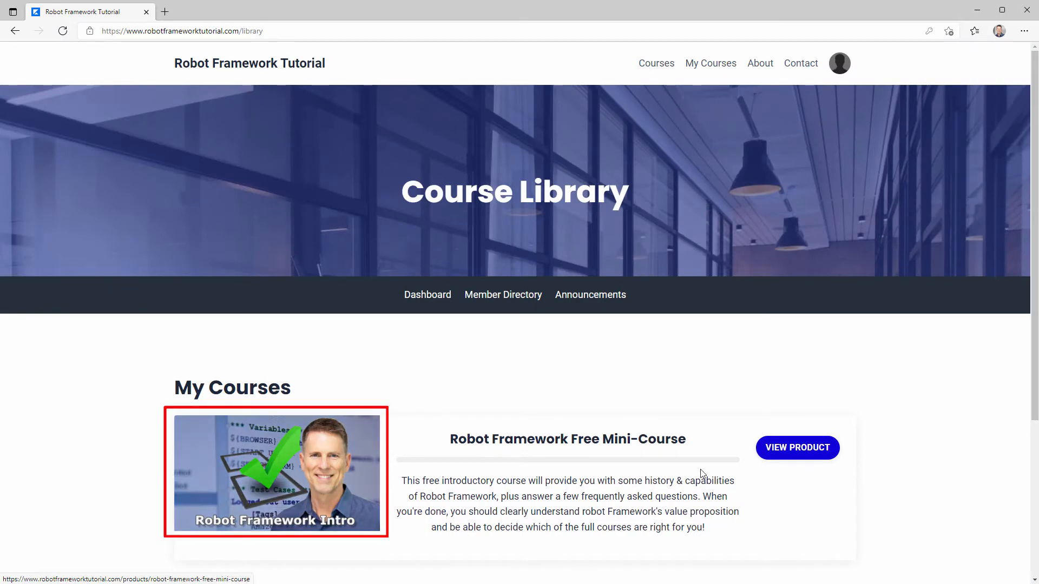
pyautogui.click(276, 473)
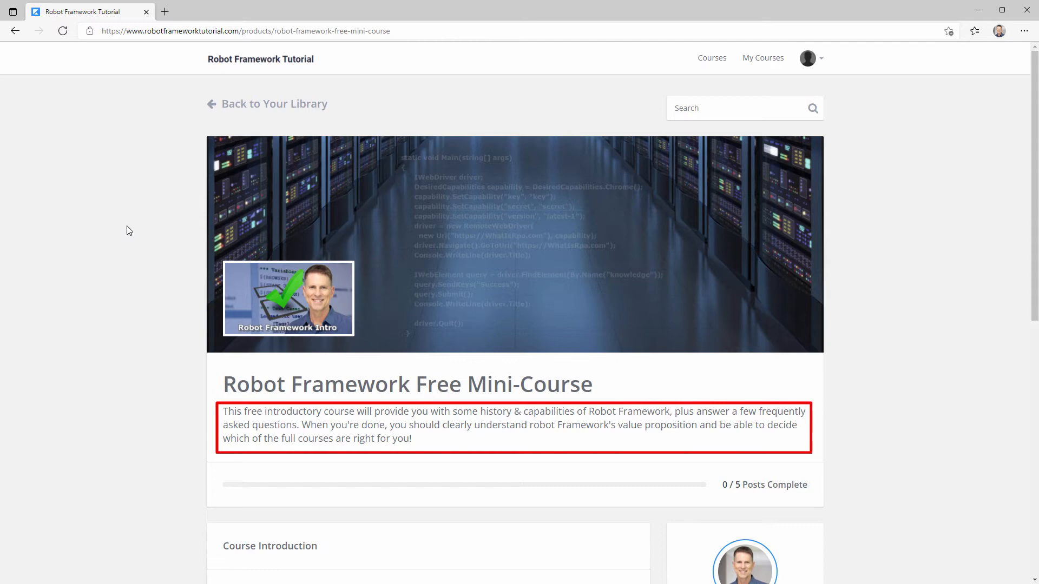
pyautogui.scroll(-3)
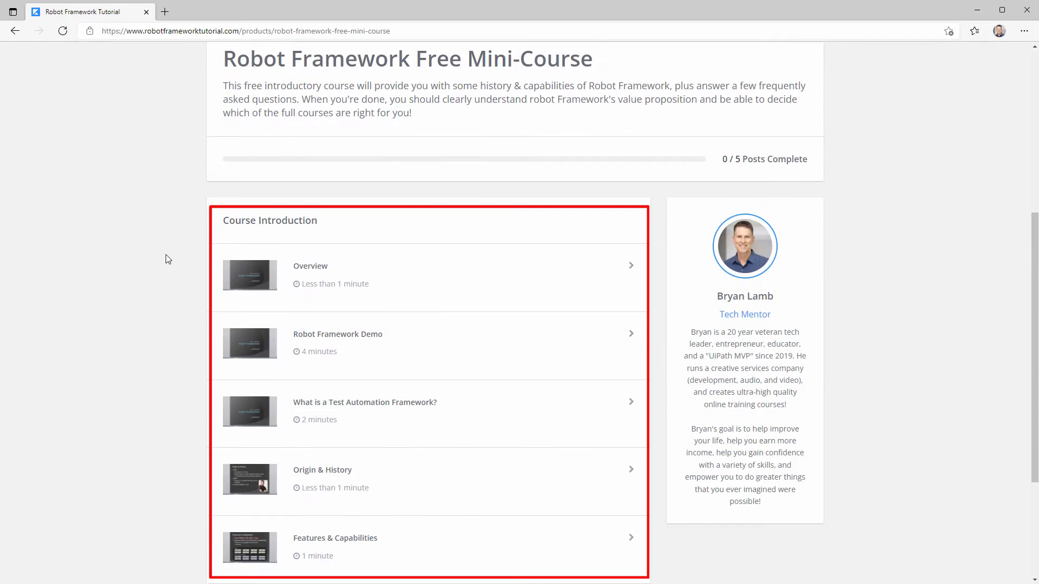
pyautogui.moveTo(431, 408)
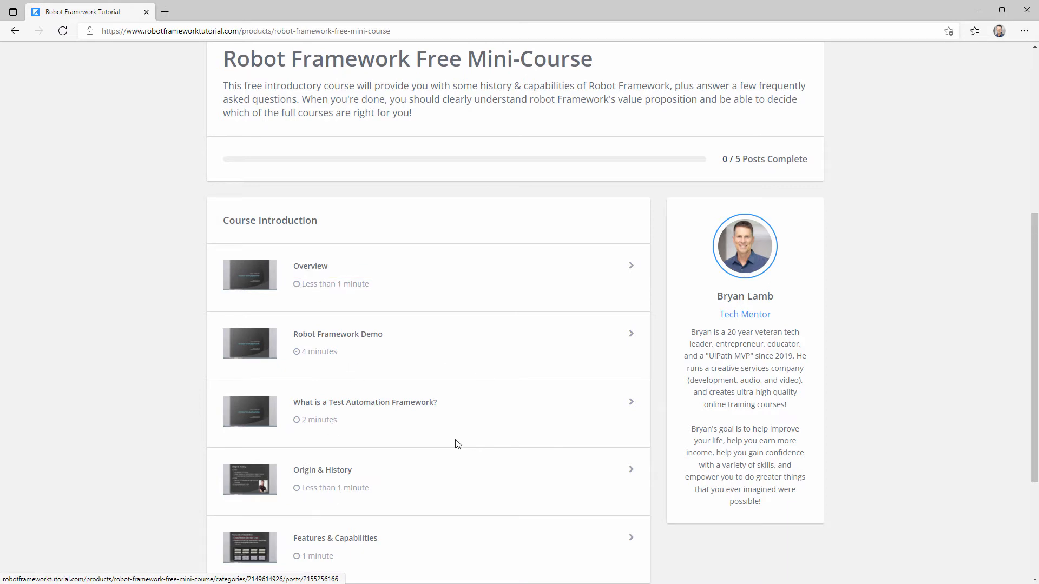
# - Play lesson 3, 'What is a Test Automation Framework?', and mark it Completed
pyautogui.click(364, 402)
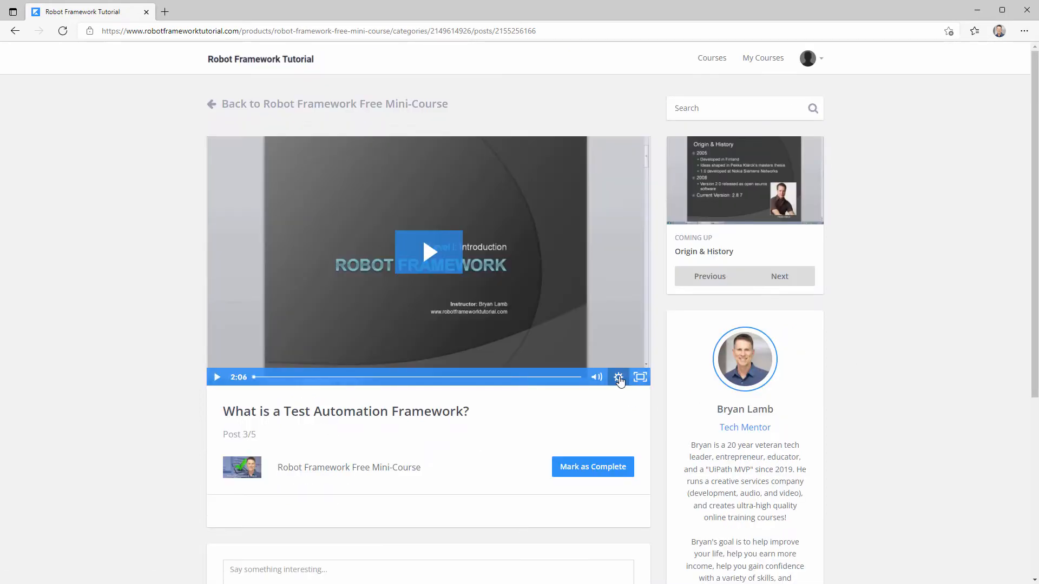
pyautogui.click(617, 377)
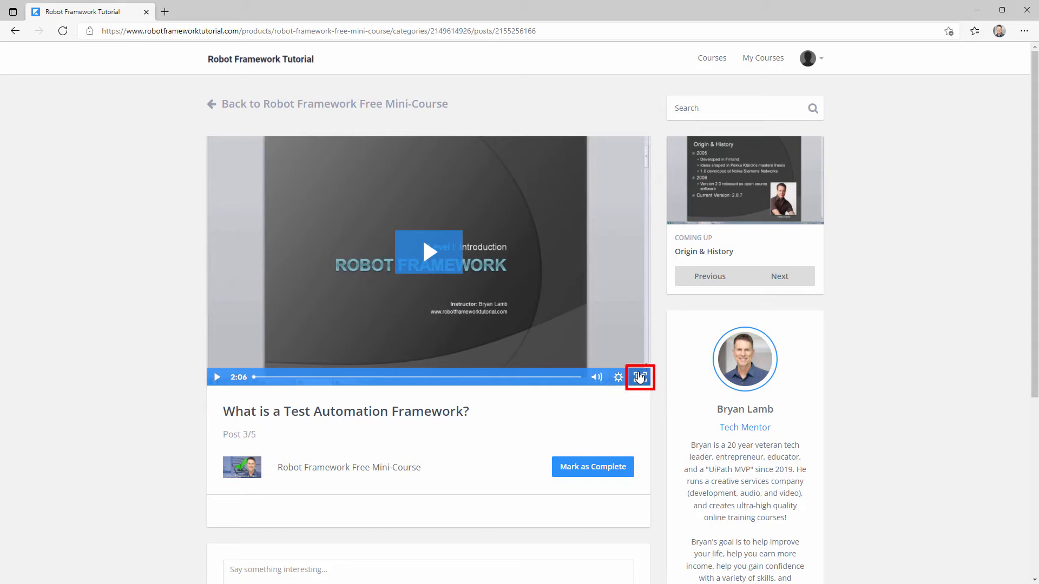
pyautogui.moveTo(638, 378)
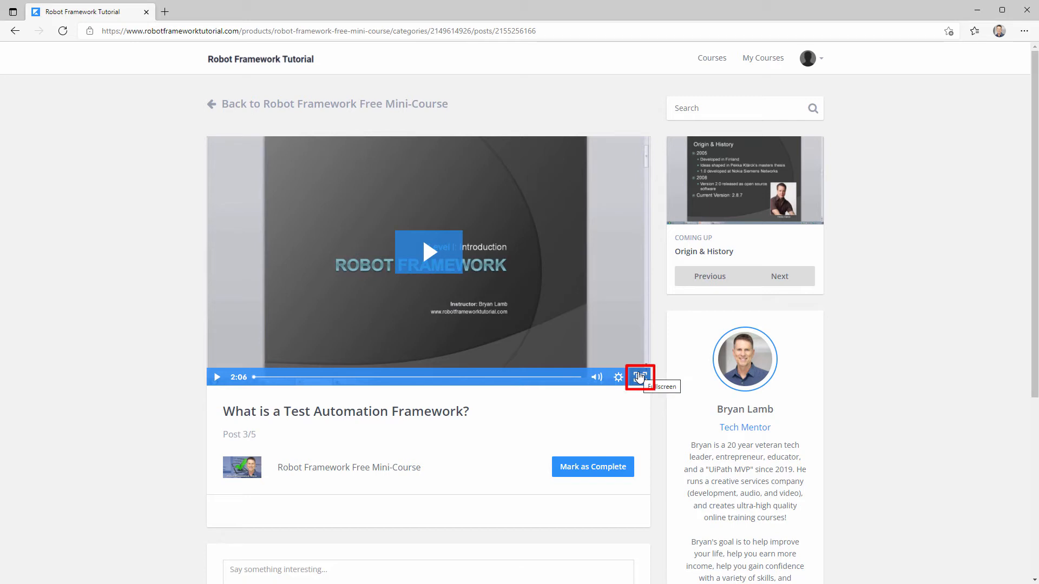
pyautogui.moveTo(226, 377)
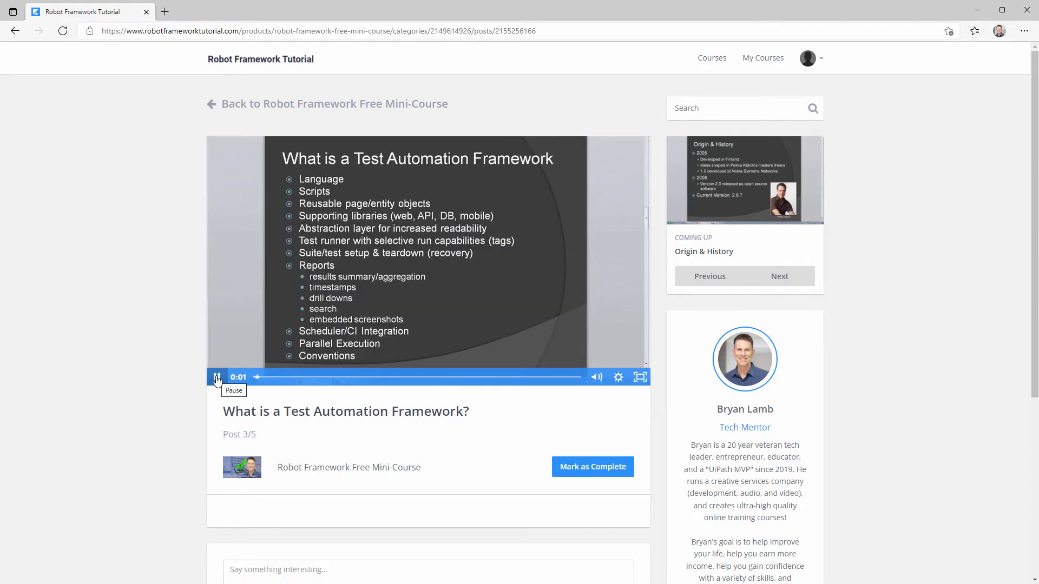
pyautogui.scroll(-3)
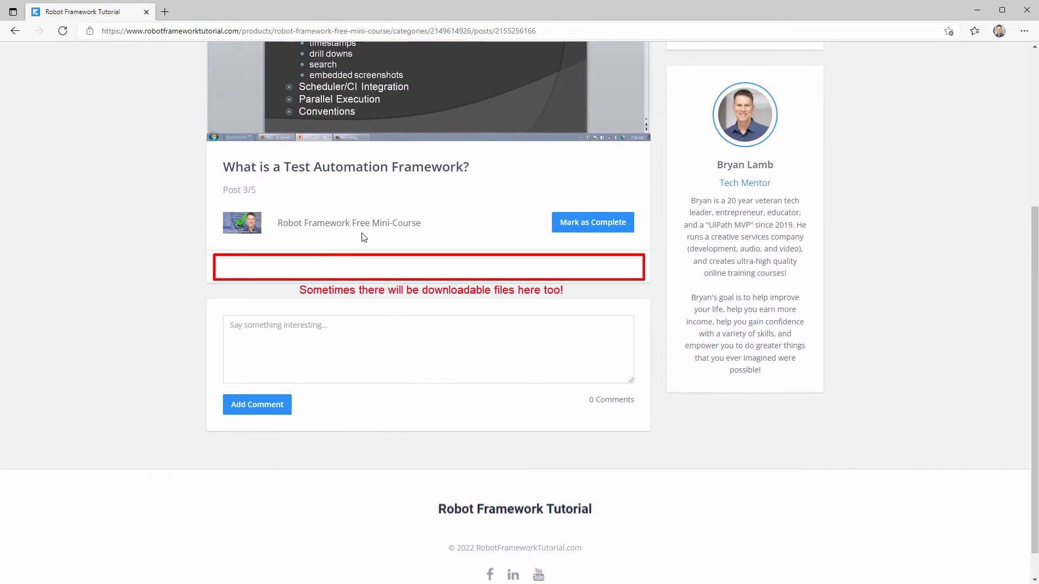
pyautogui.moveTo(345, 268)
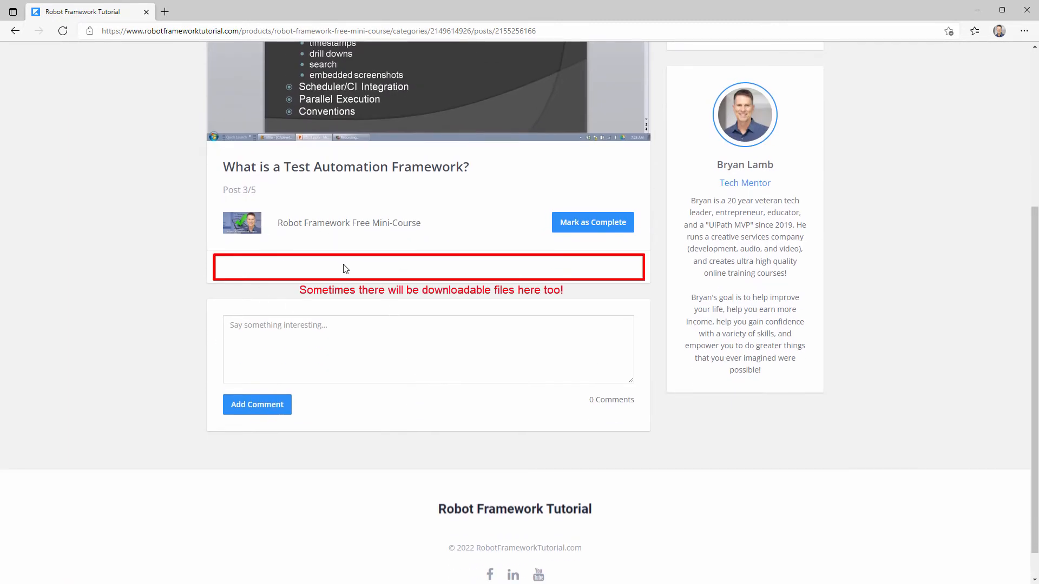
pyautogui.moveTo(388, 308)
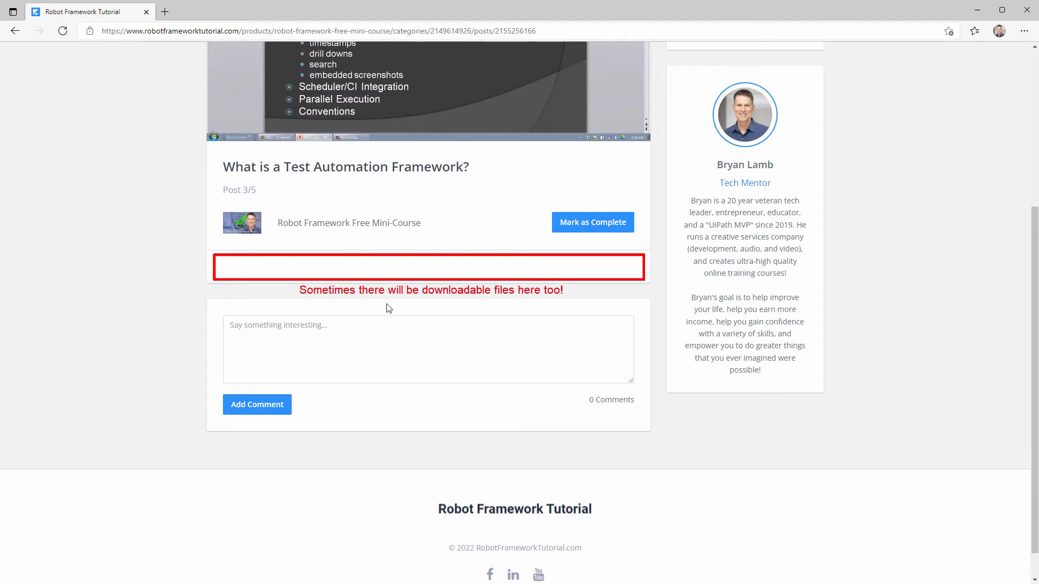
pyautogui.scroll(3)
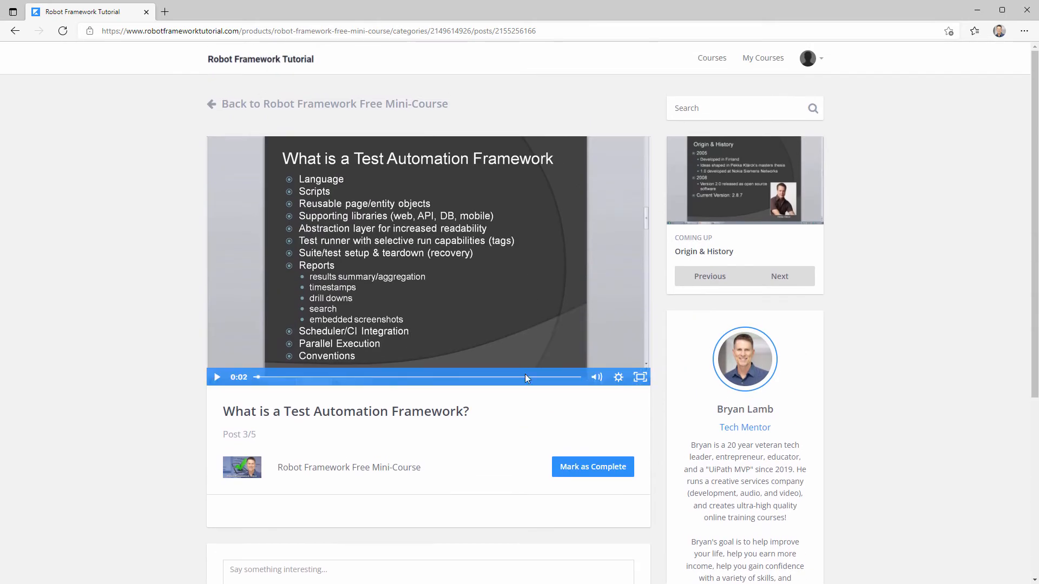
pyautogui.click(593, 467)
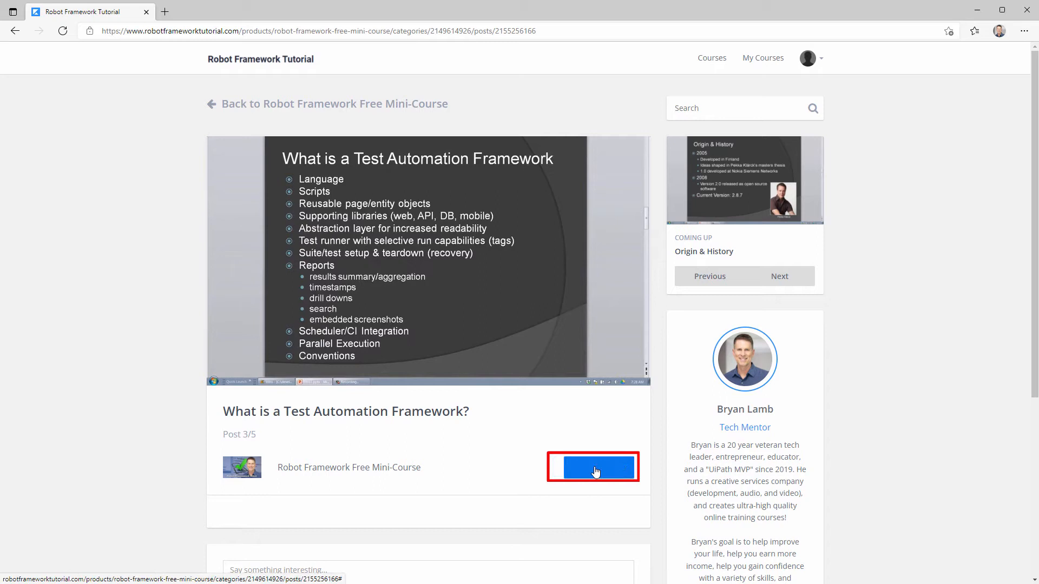
pyautogui.click(592, 467)
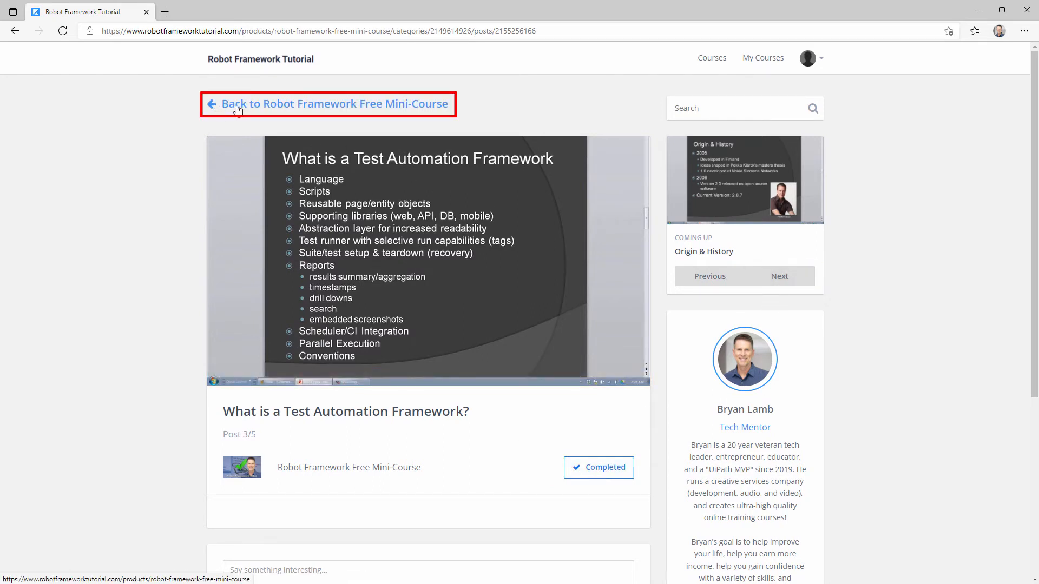
# - Return to the mini-course overview to see lesson 3 ticked and 1 / 5 complete
pyautogui.click(331, 103)
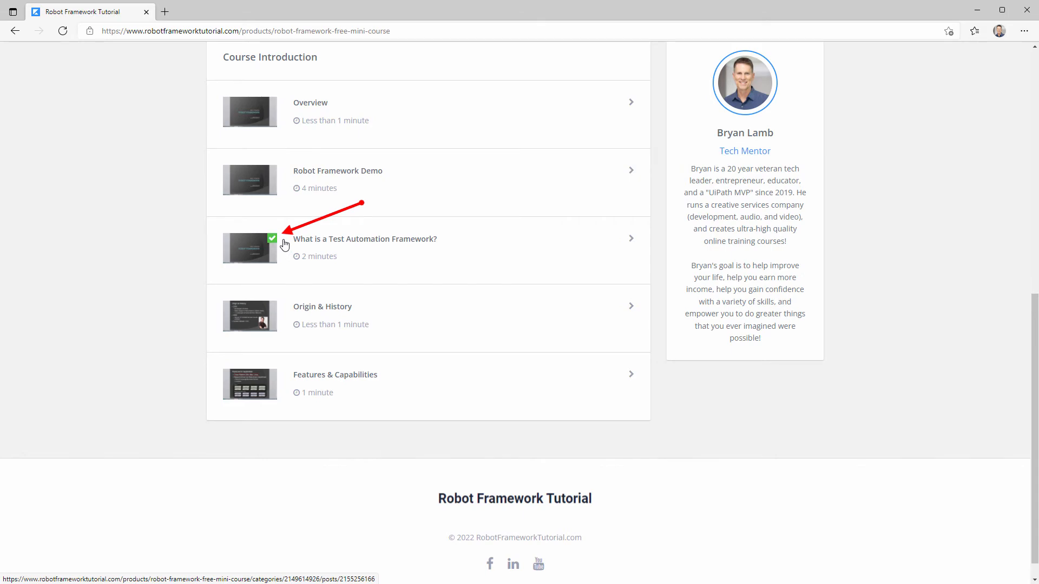
pyautogui.moveTo(289, 255)
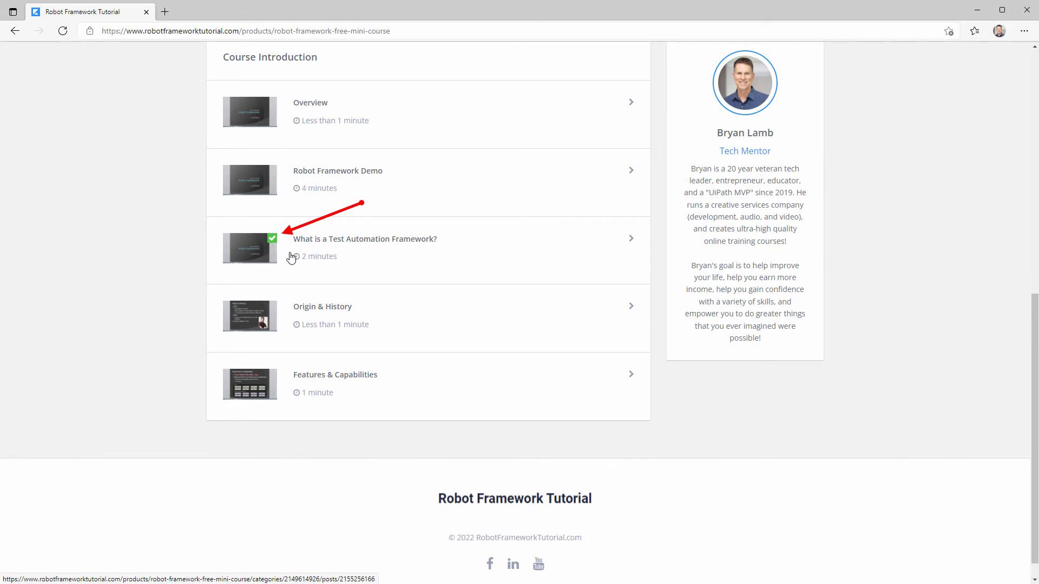
pyautogui.scroll(3)
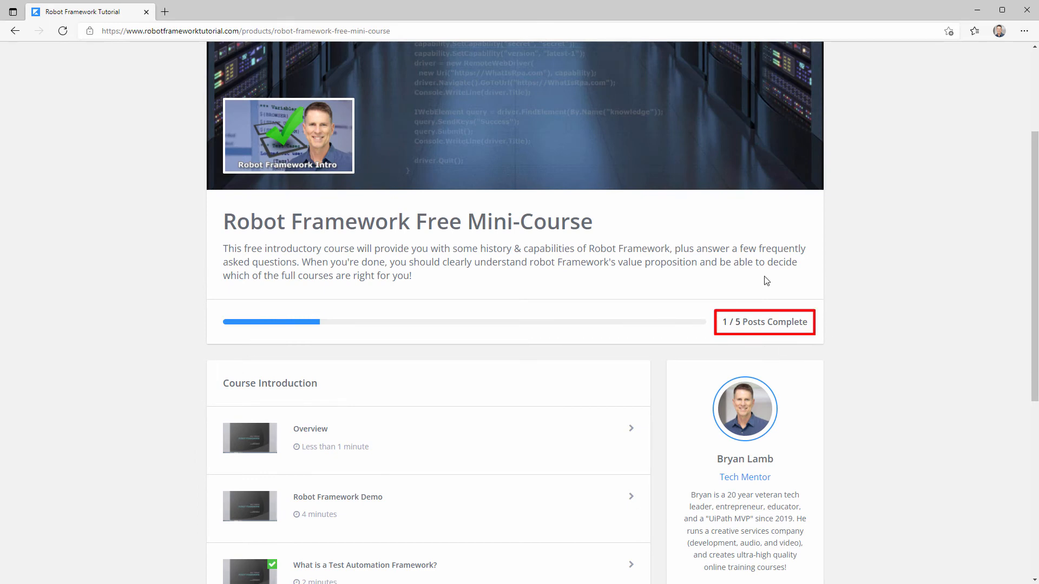
pyautogui.moveTo(726, 334)
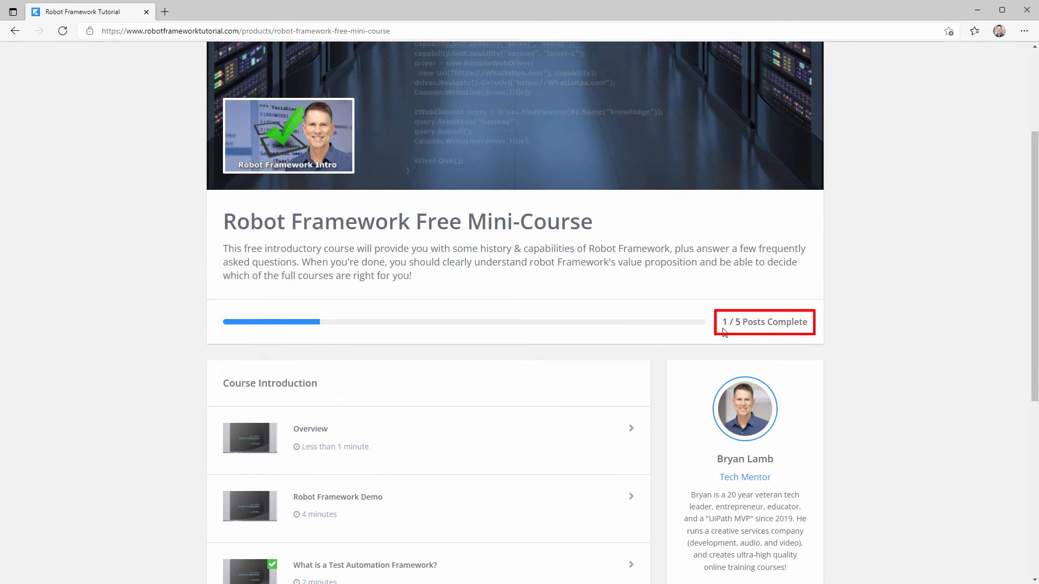
pyautogui.moveTo(738, 334)
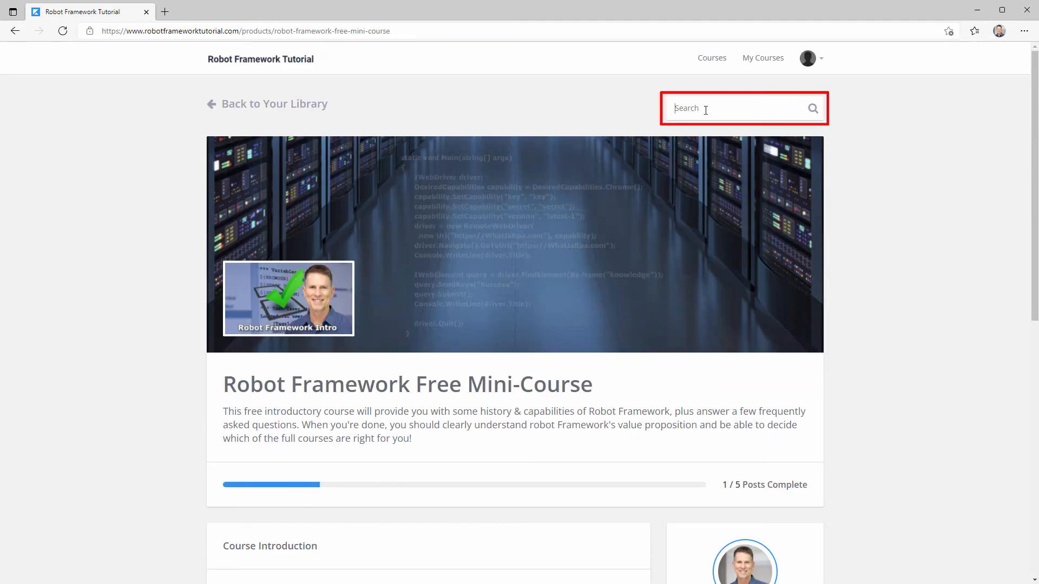
# - Search 'history' to find the Origin & History lesson, then go back to the course
pyautogui.scroll(-3)
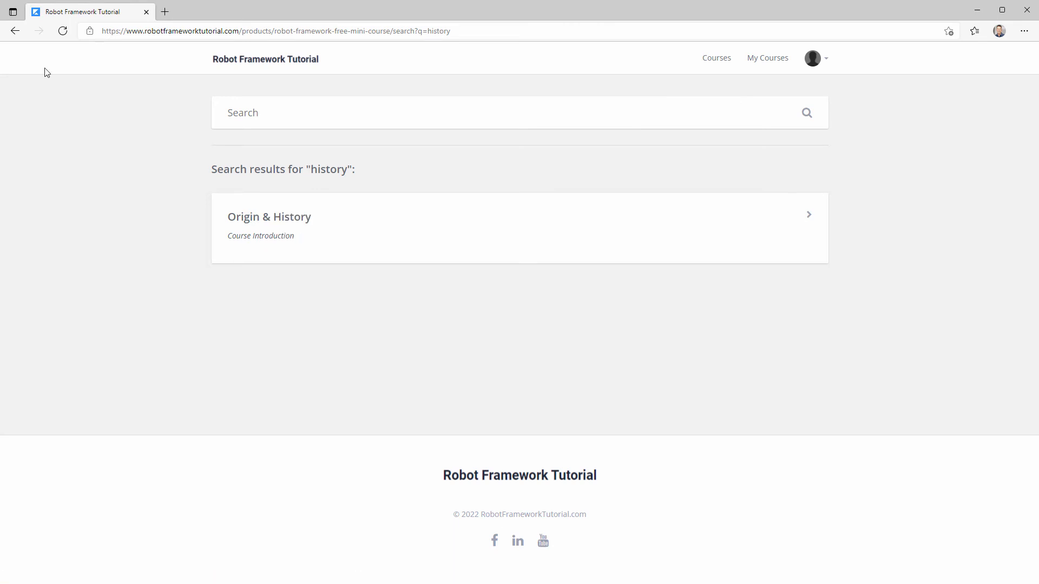
pyautogui.click(269, 217)
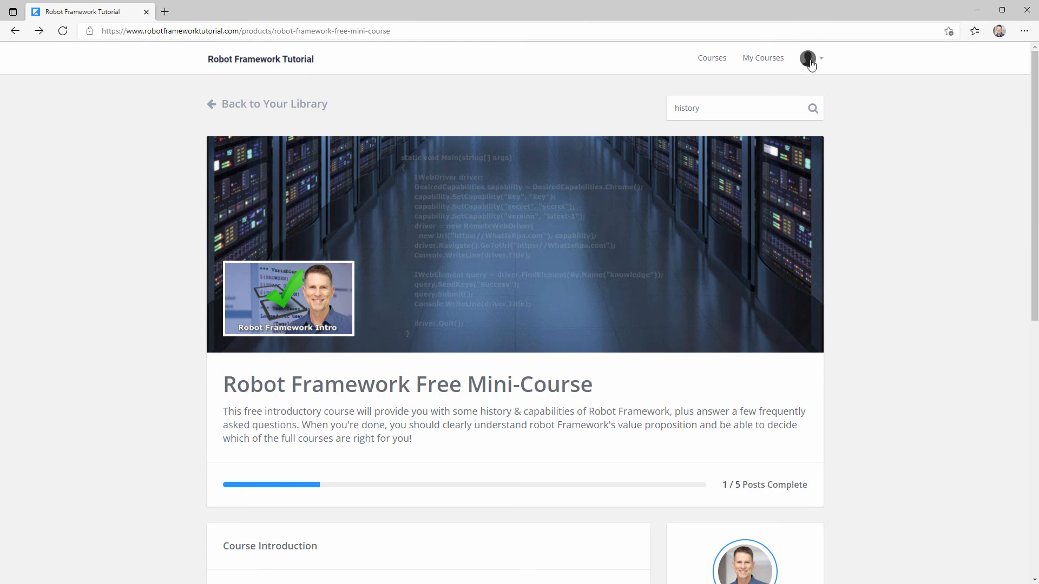
# - Open Settings from the avatar menu and scroll through profile, social profile and password sections
pyautogui.click(808, 58)
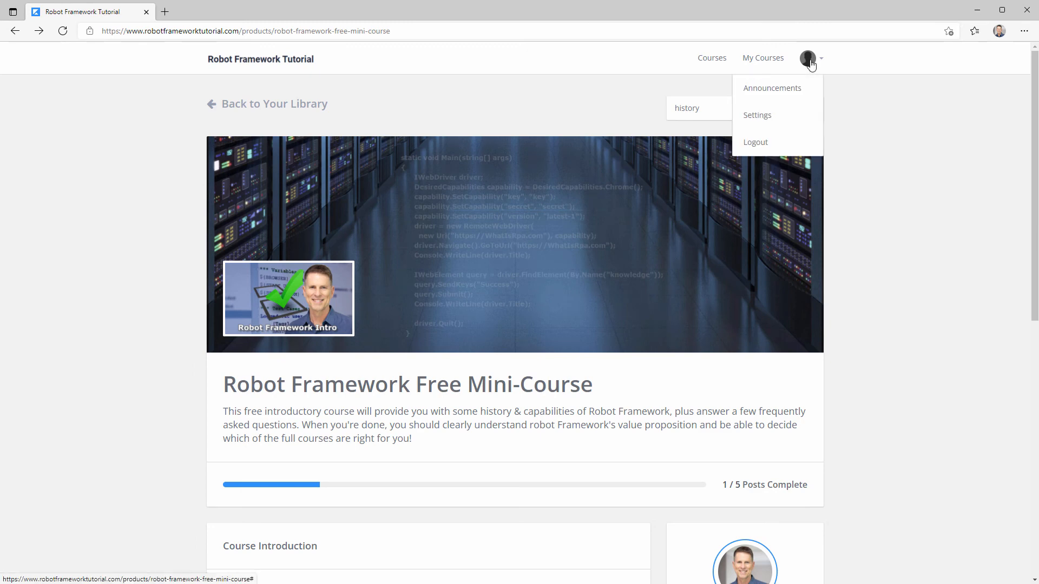
pyautogui.click(758, 115)
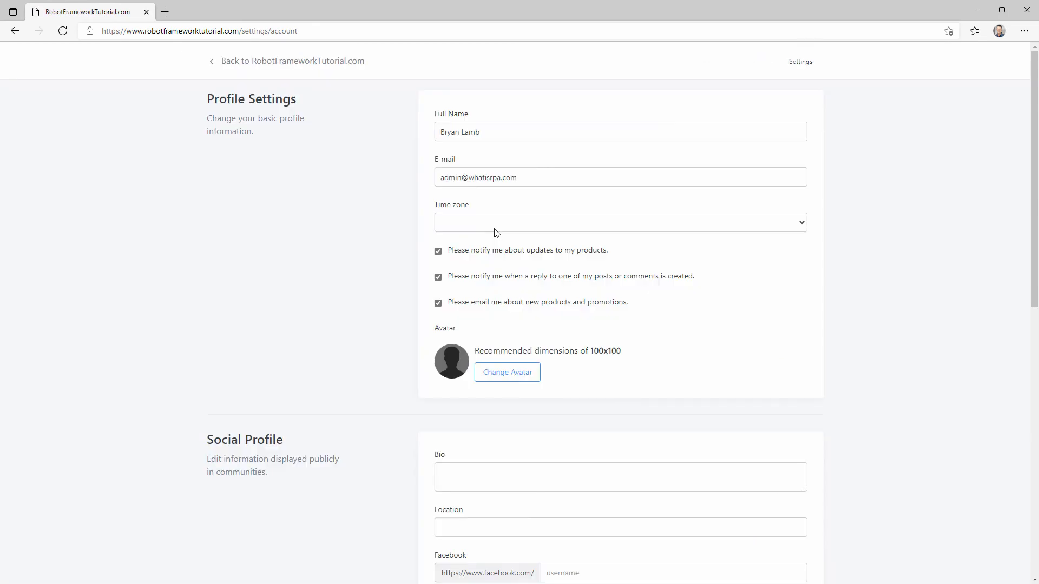
pyautogui.scroll(-3)
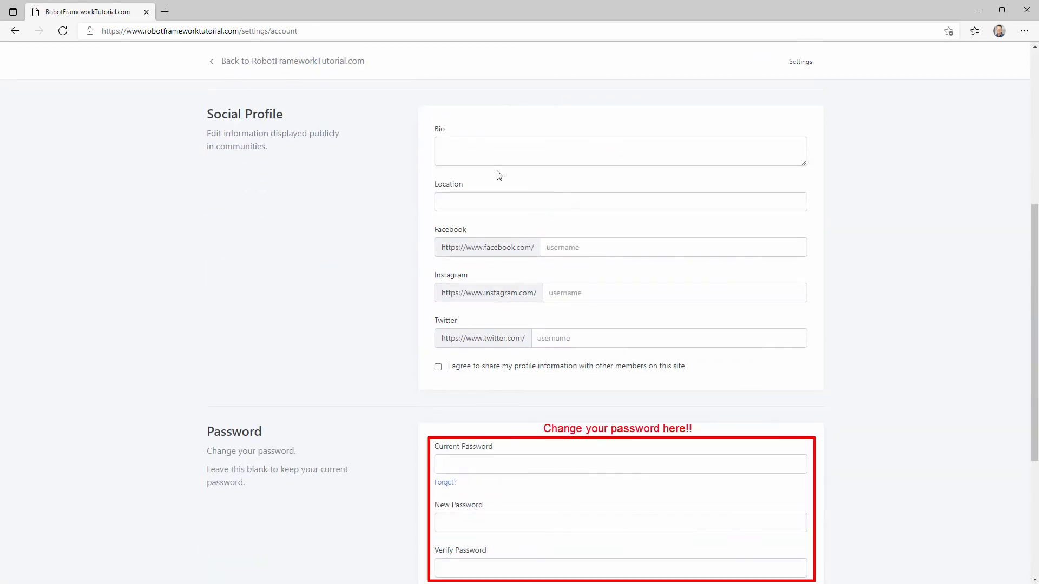
pyautogui.moveTo(479, 413)
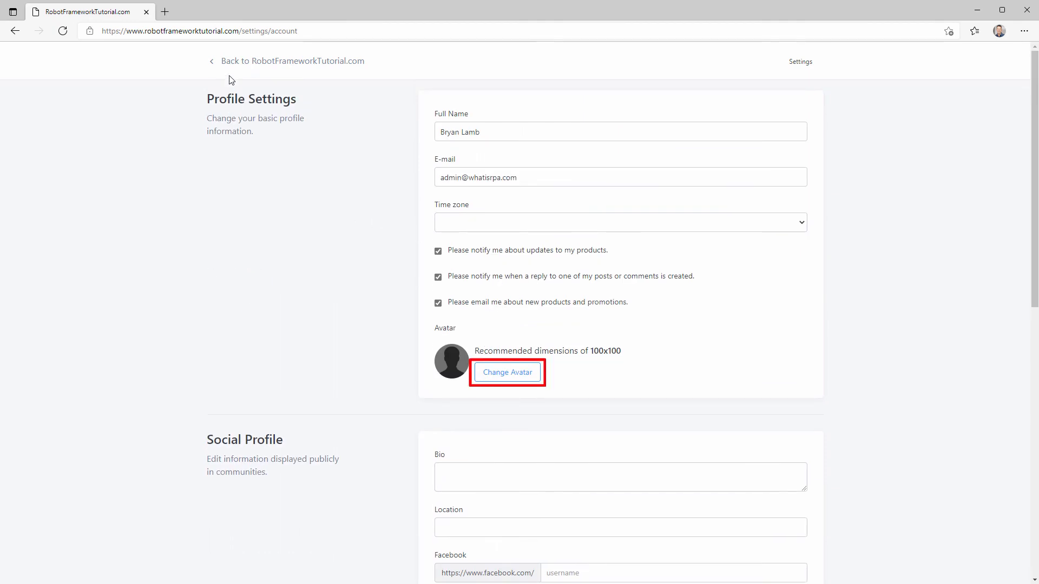
pyautogui.moveTo(292, 61)
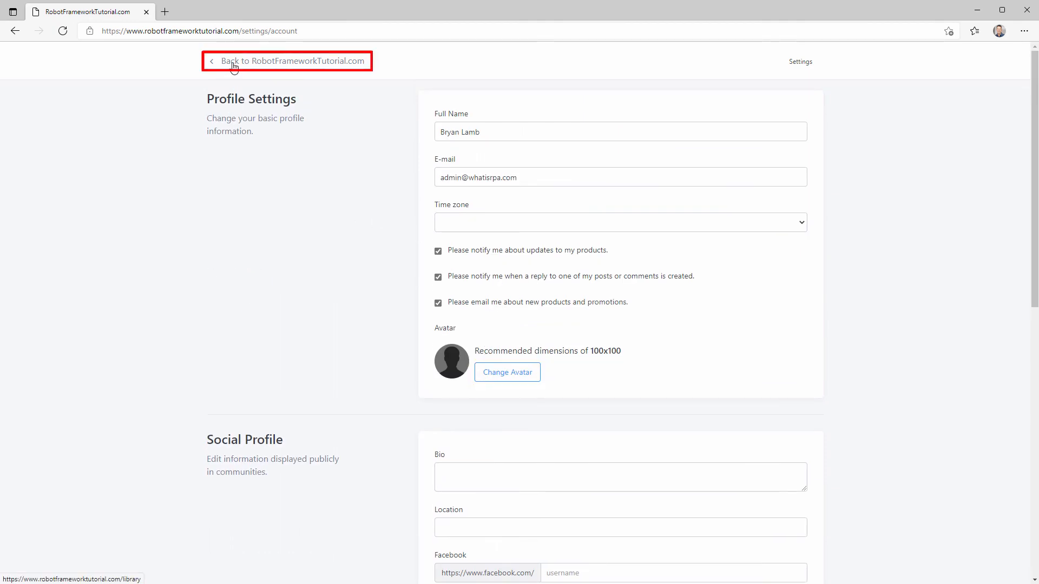
# - Go back to RobotFrameworkTutorial.com and scroll to My Courses with its Resume Course entry
pyautogui.click(286, 60)
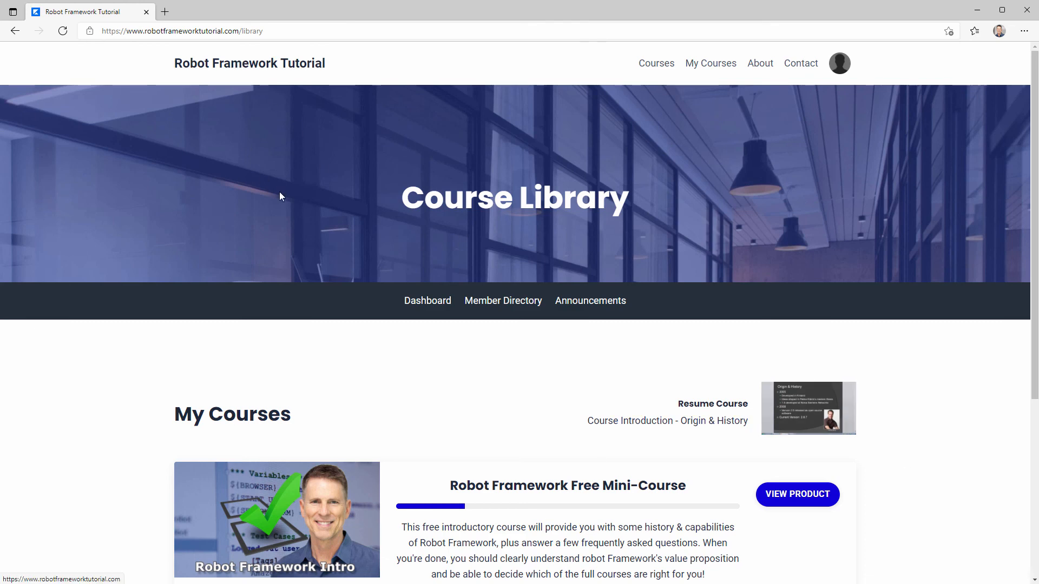
pyautogui.scroll(-3)
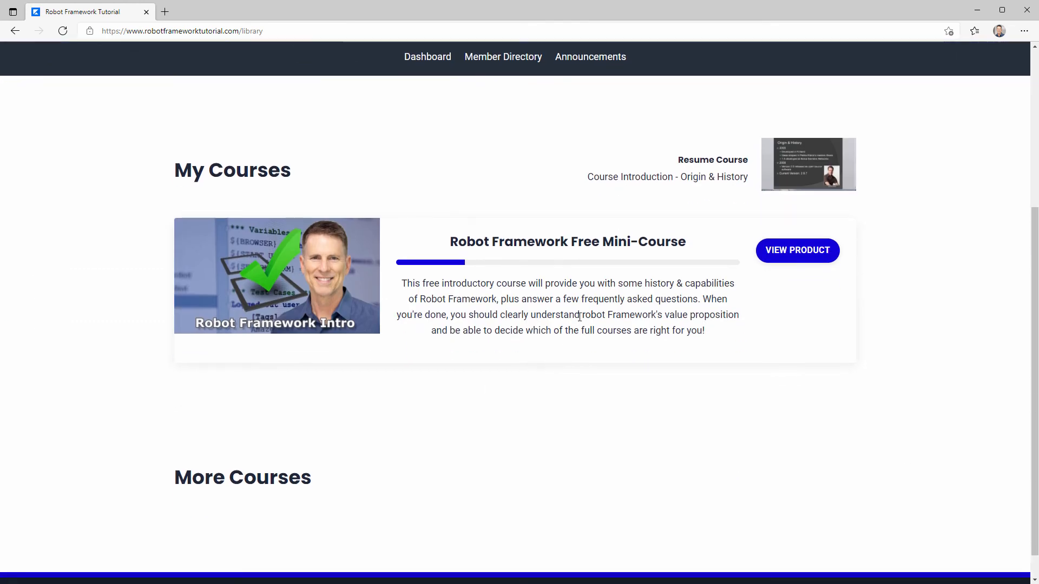